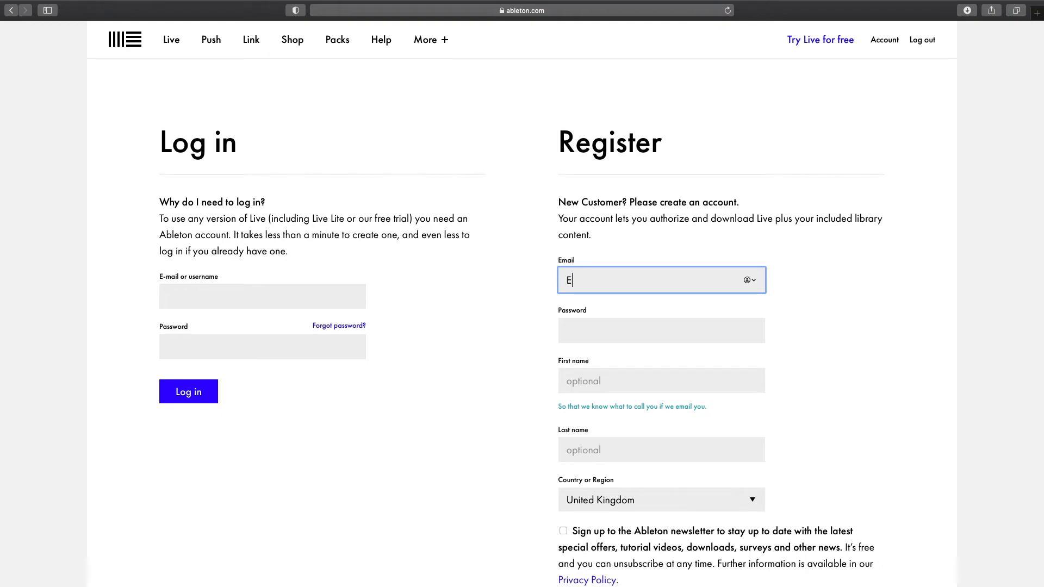
- Enter the email address in the Register form and accept the generated strong password
type("NTER EMAIL HERE")
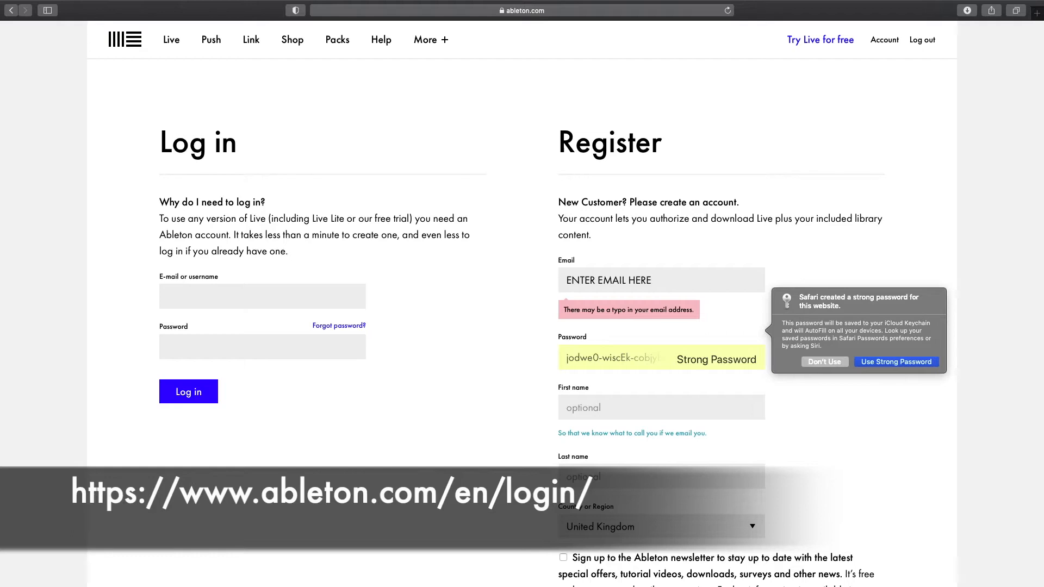
left_click(894, 362)
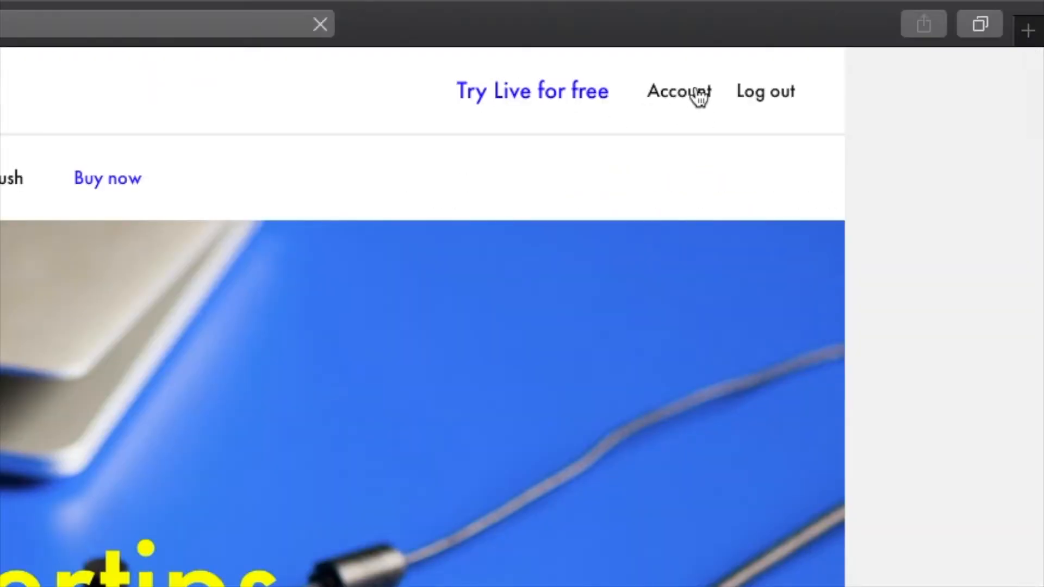
- Go to the Register Live or Push page from the site footer
scroll("down", 3)
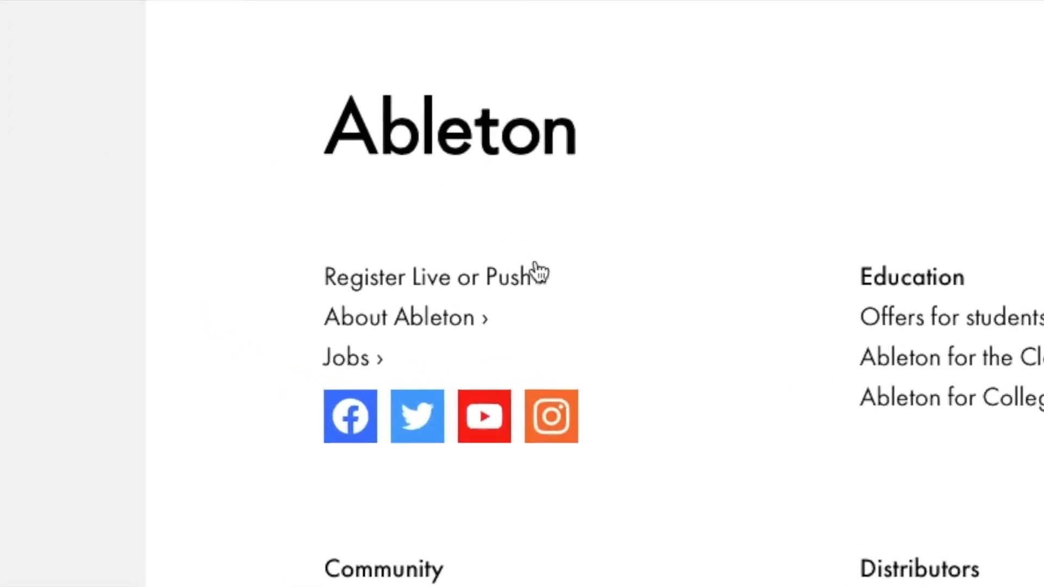
left_click(430, 277)
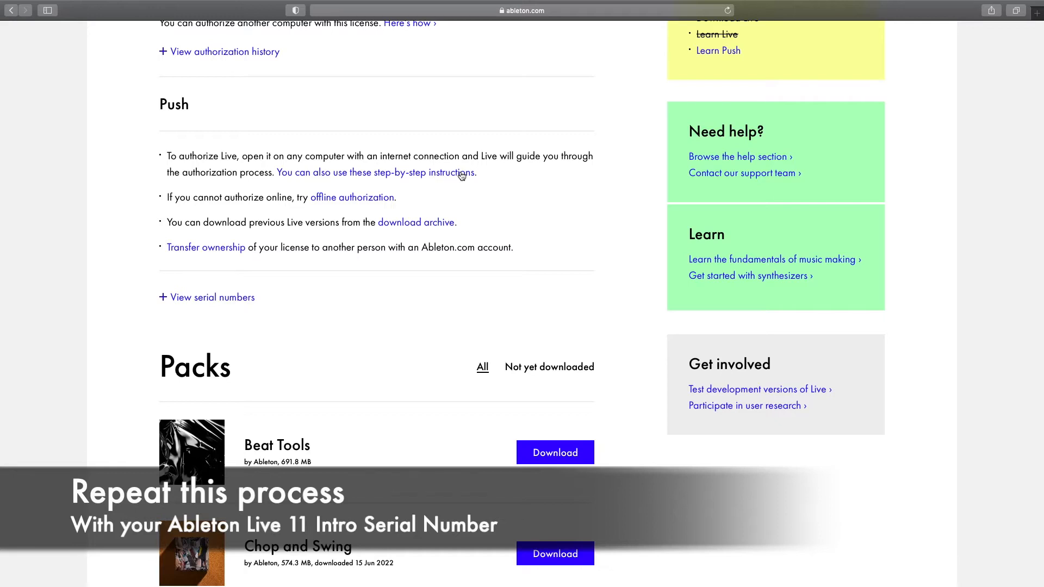
- Show the account's serial numbers, including Live 11 Intro, and launch Live 11 Intro from the Dock
left_click(212, 296)
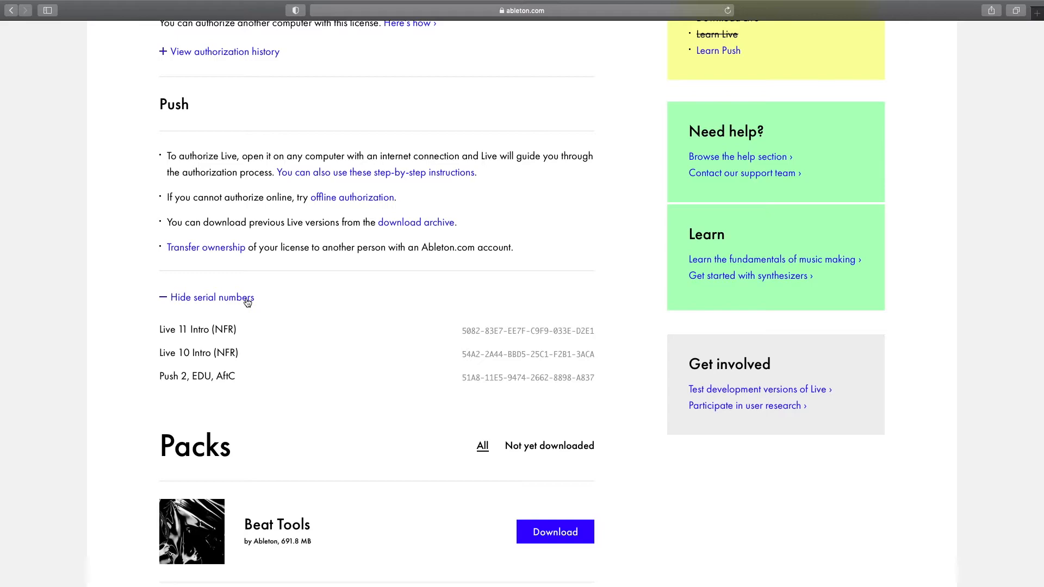
left_click(213, 297)
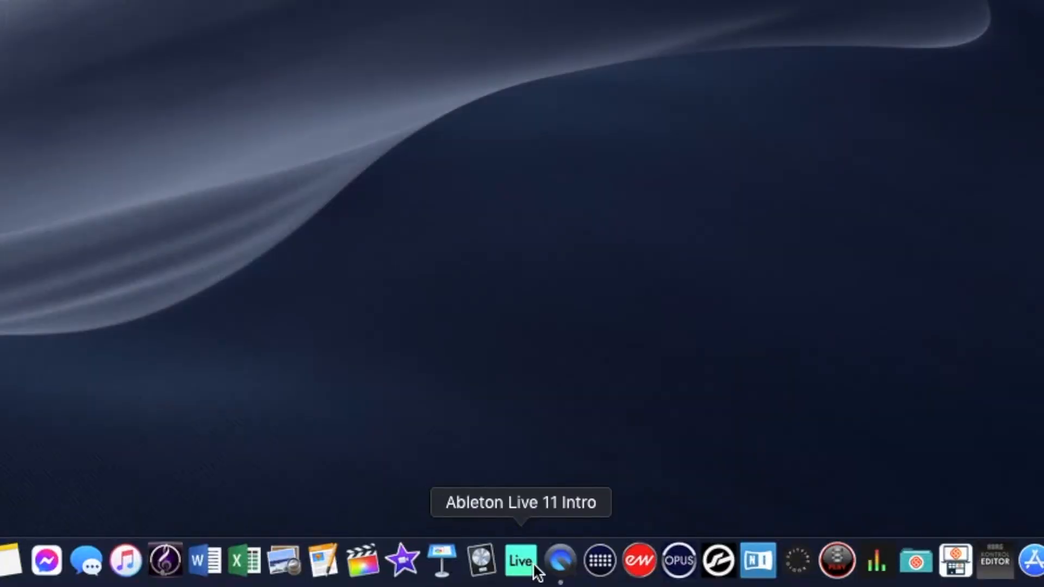
left_click(521, 561)
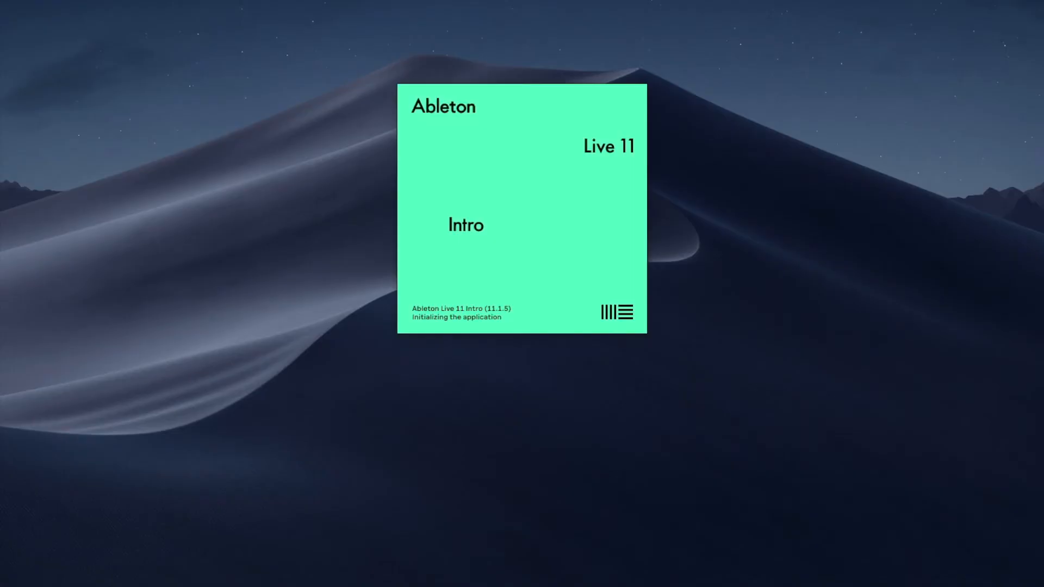